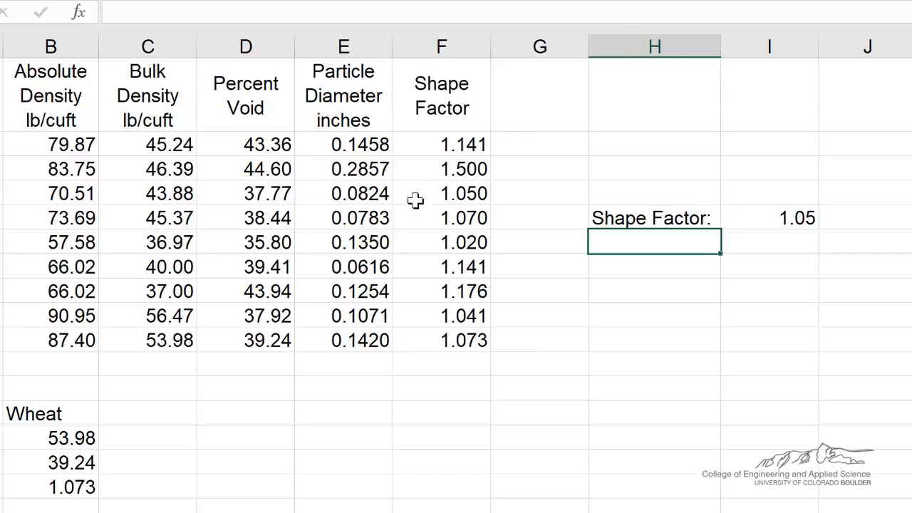
pyautogui.moveTo(605, 298)
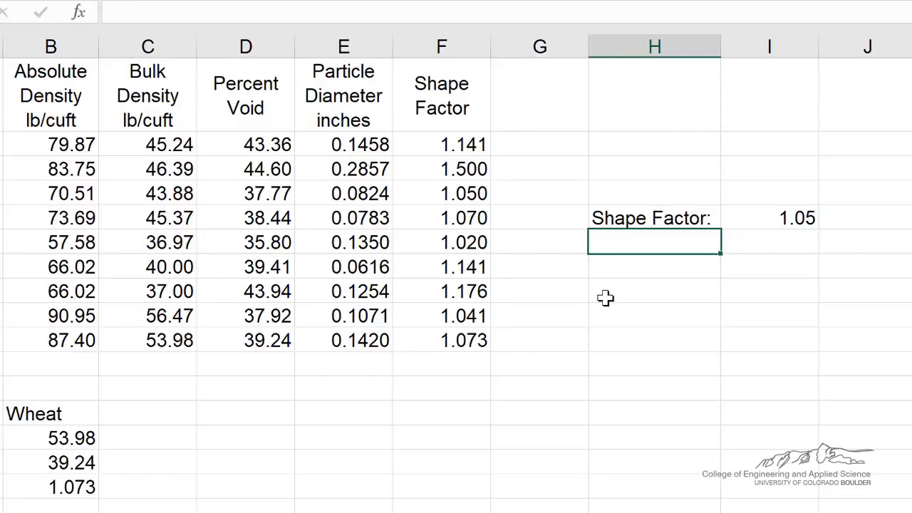
# Enter the label 'Percent Void:' in H6 below the Shape Factor label.
pyautogui.write('Percent V')
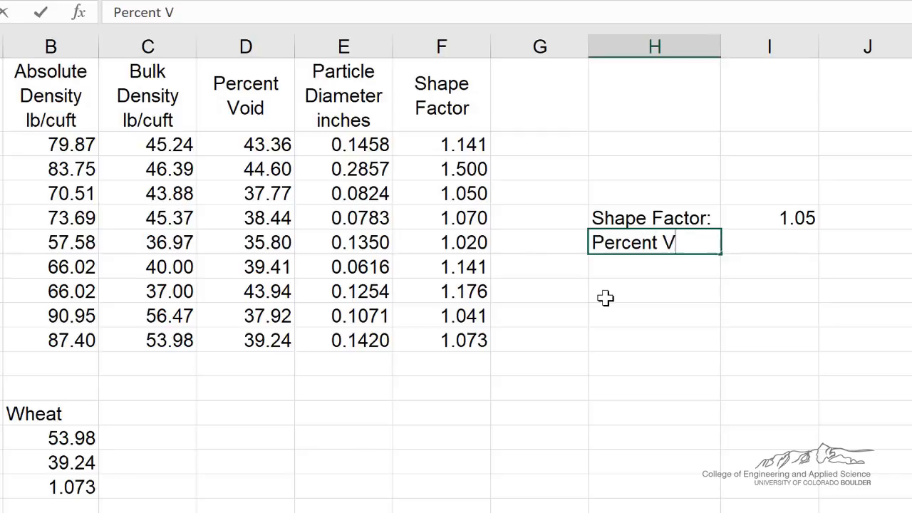
pyautogui.write('oide')
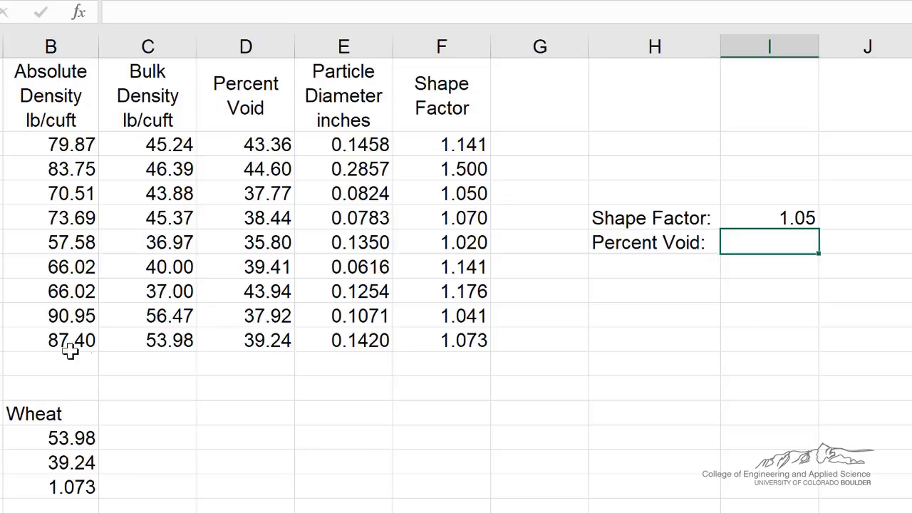
pyautogui.moveTo(174, 179)
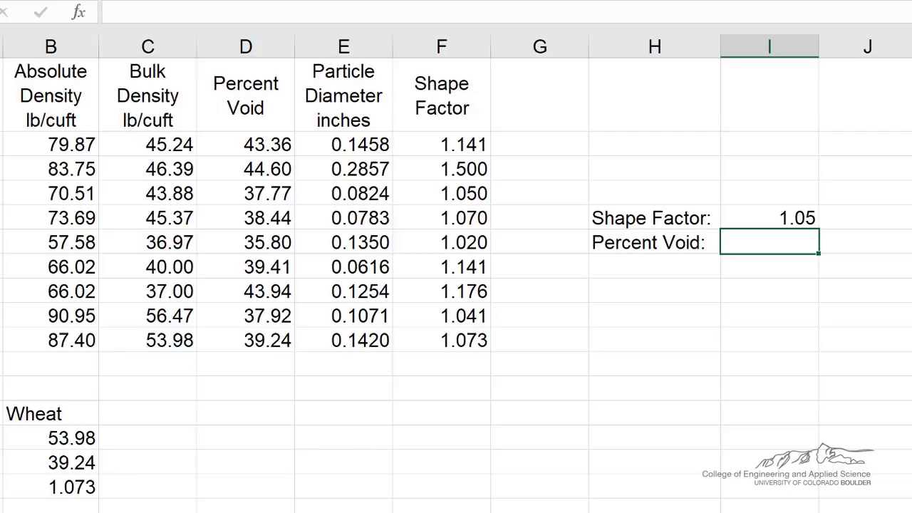
pyautogui.moveTo(265, 286)
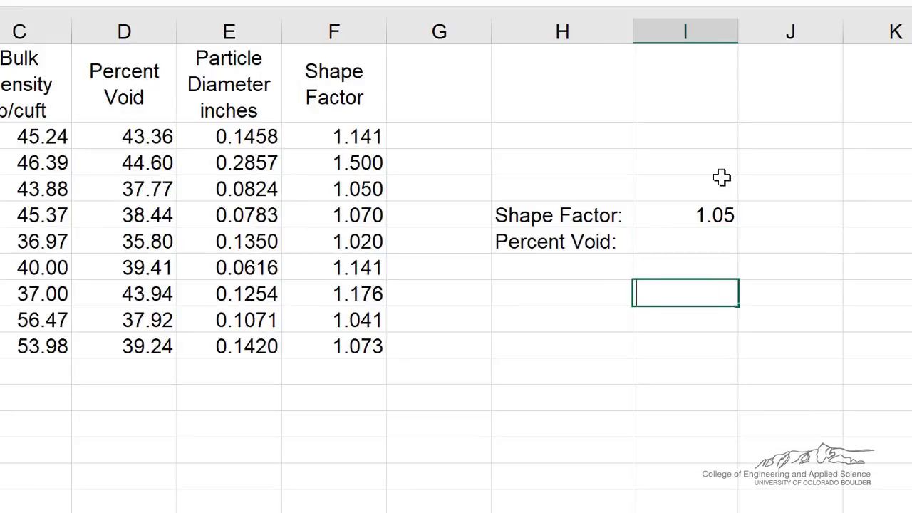
# Enter =MATCH(I5,F2:F10,0) in I8 so Shape Factor 1.05 returns position 3.
pyautogui.write('=match(')
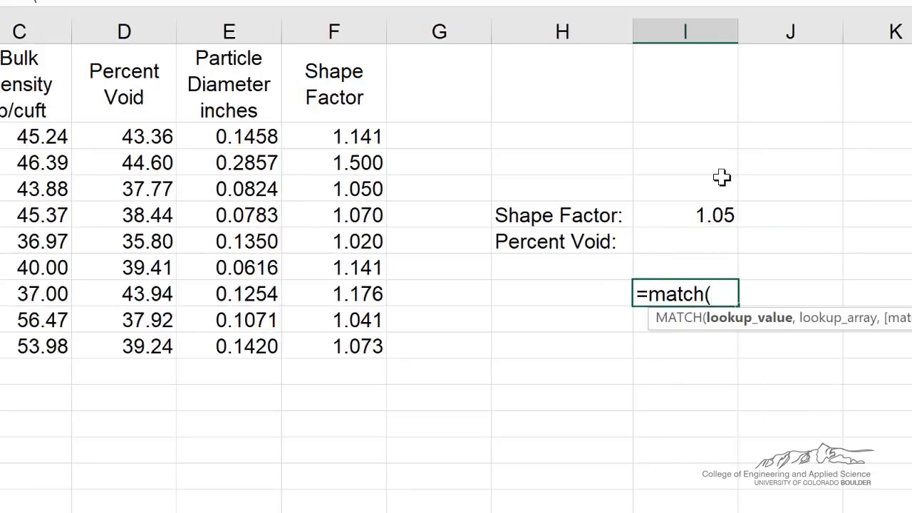
pyautogui.moveTo(653, 212)
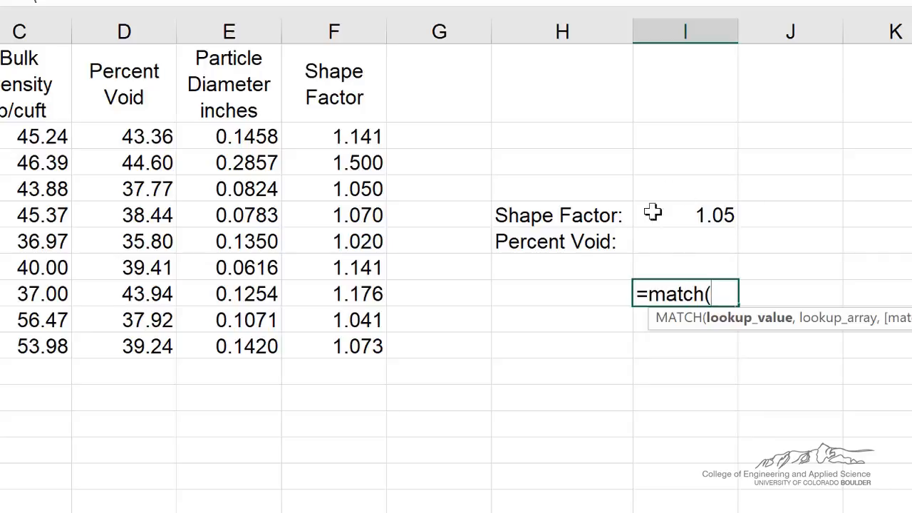
pyautogui.click(684, 214)
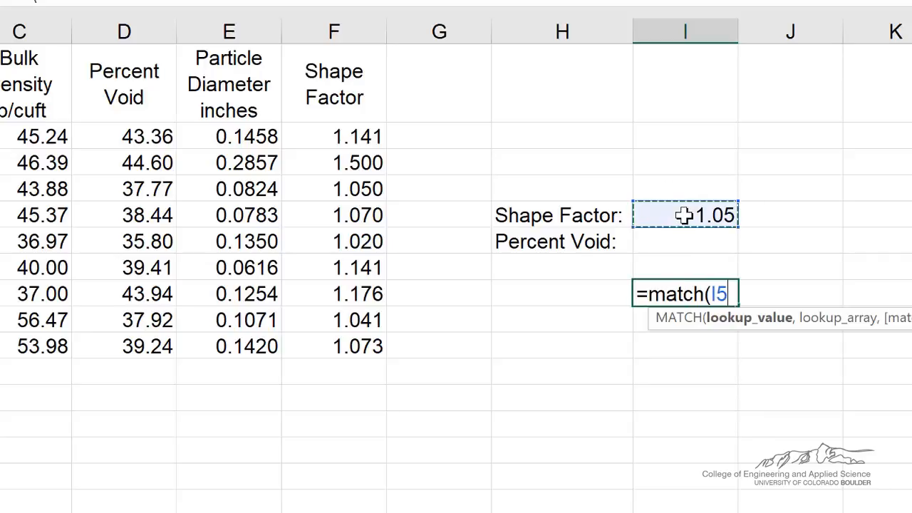
pyautogui.write(',')
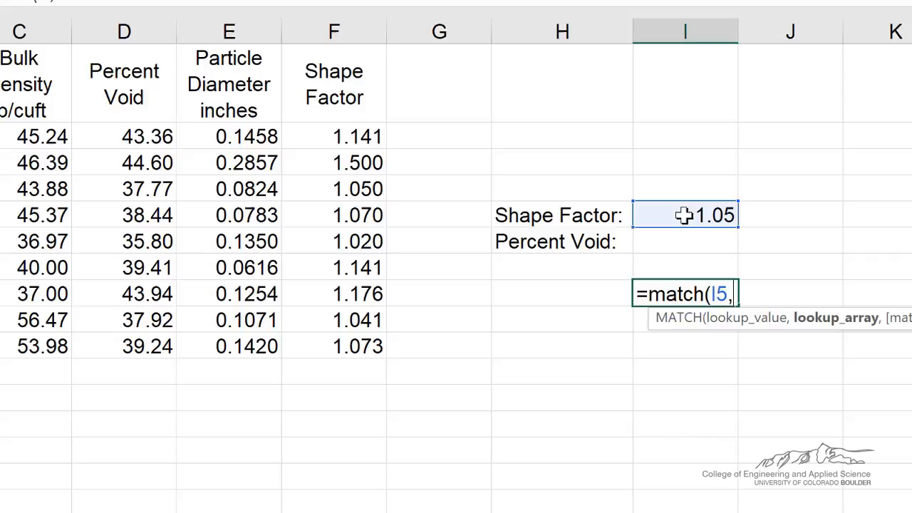
pyautogui.moveTo(334, 137); pyautogui.dragTo(333, 346)
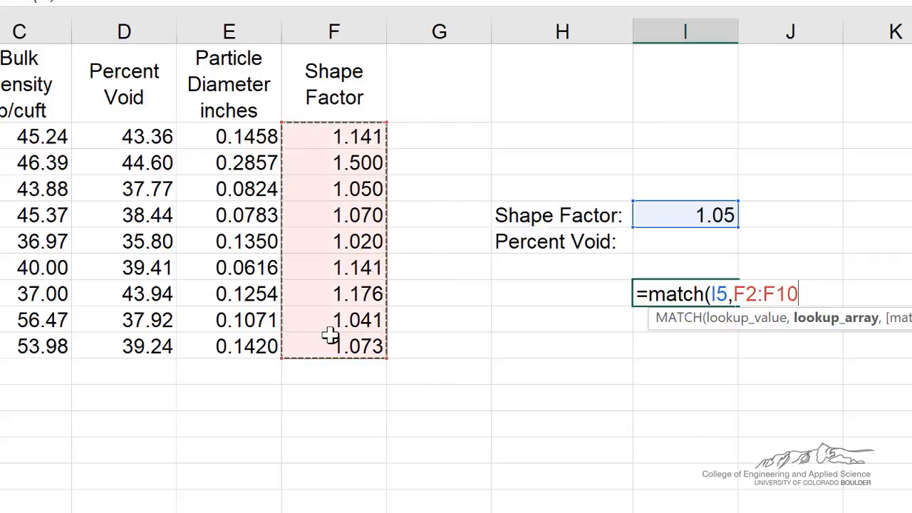
pyautogui.write(',0')
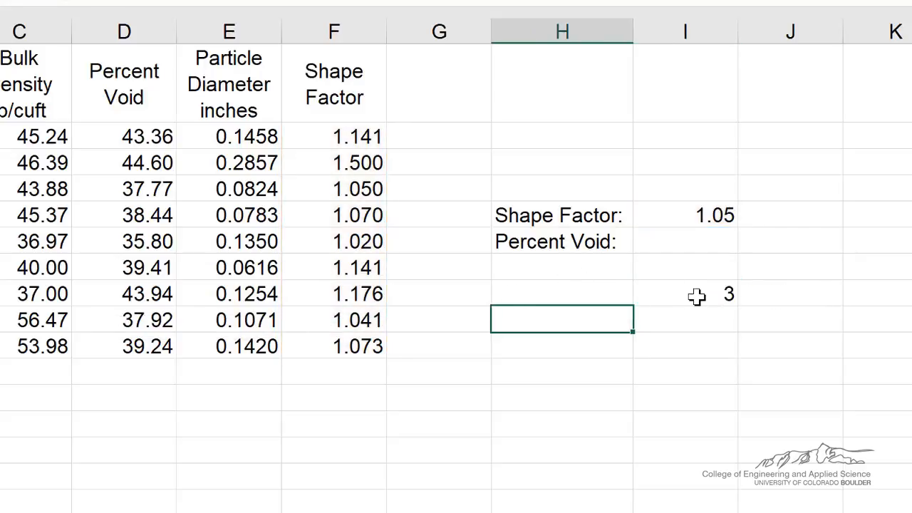
pyautogui.click(685, 294)
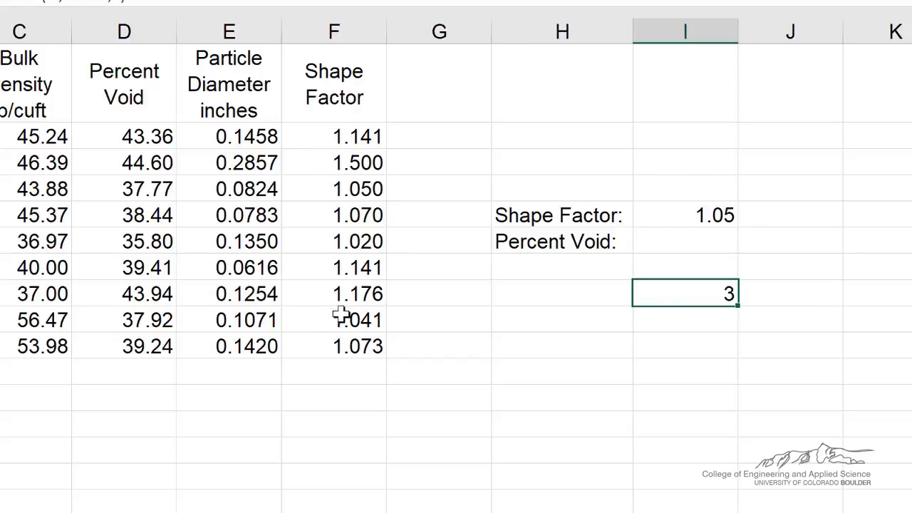
pyautogui.click(684, 241)
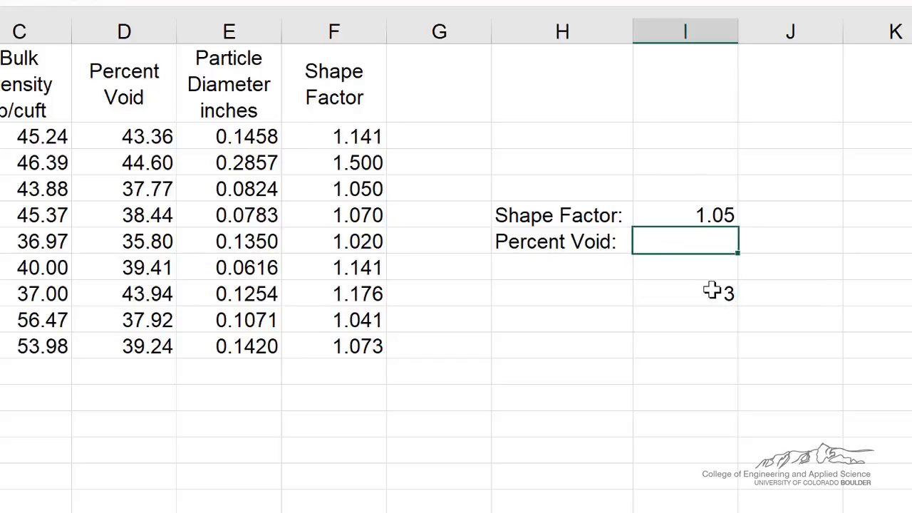
# Enter =INDEX(D2:D10,I8,1) in I6 so Percent Void returns 37.77.
pyautogui.write('=index(')
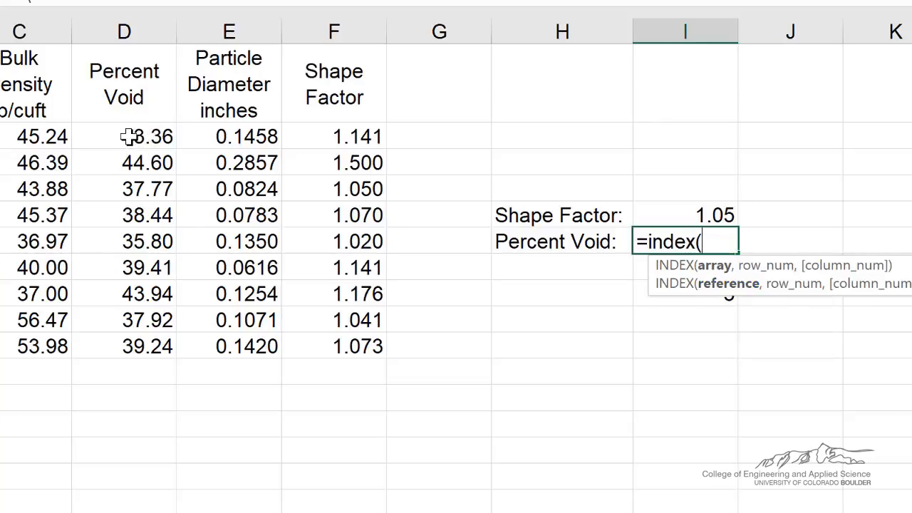
pyautogui.moveTo(124, 137); pyautogui.dragTo(124, 346)
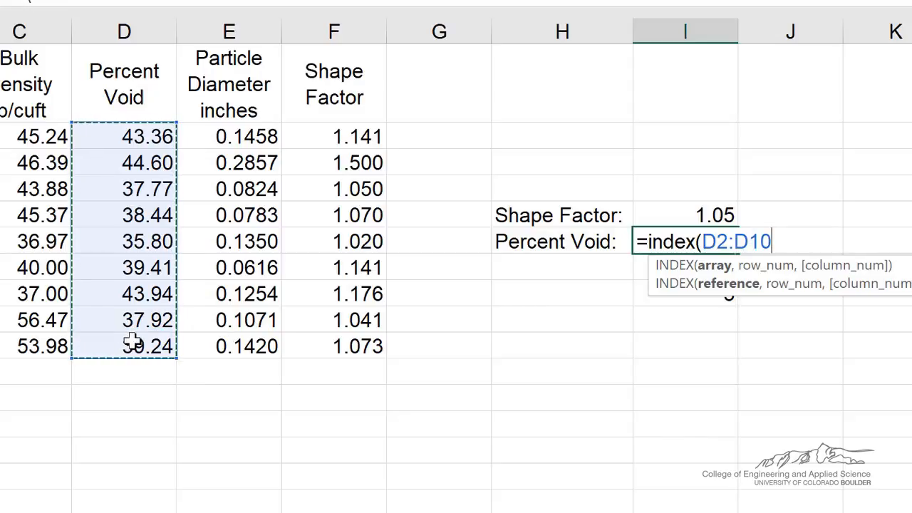
pyautogui.write(',I8')
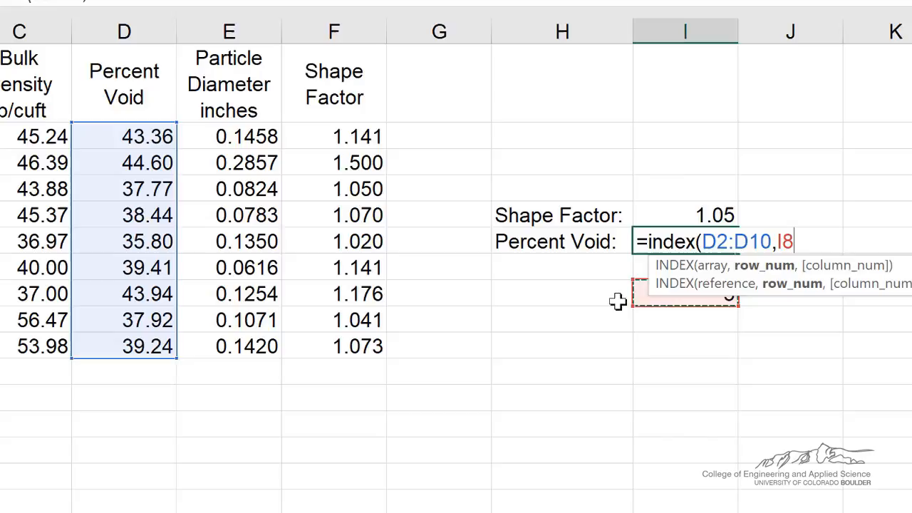
pyautogui.moveTo(703, 212)
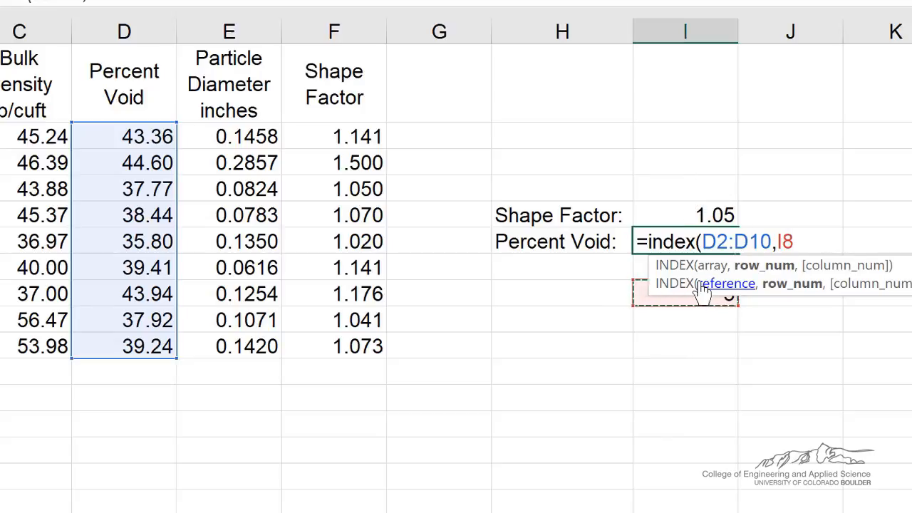
pyautogui.write(',')
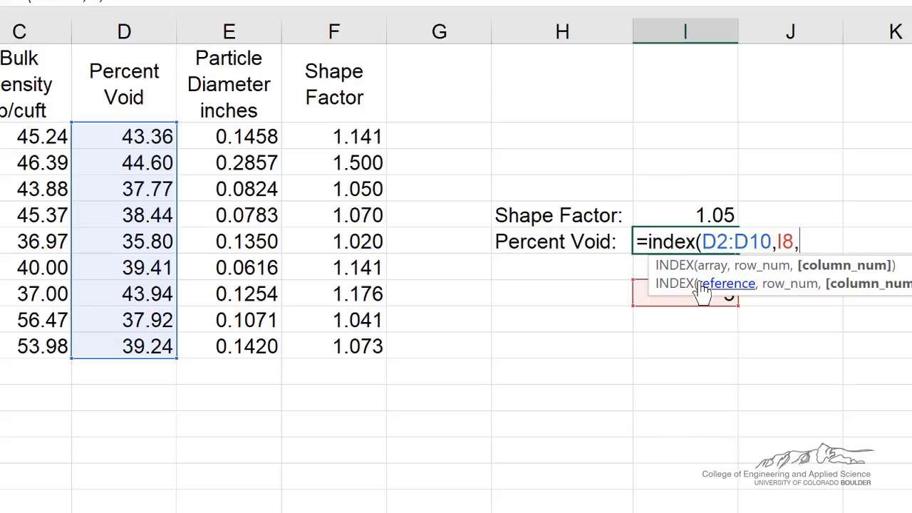
pyautogui.write('1')
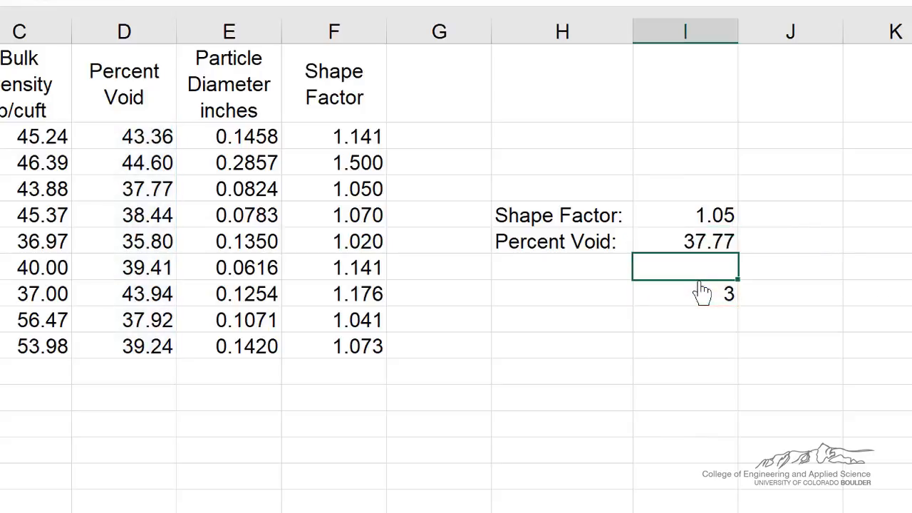
pyautogui.click(684, 241)
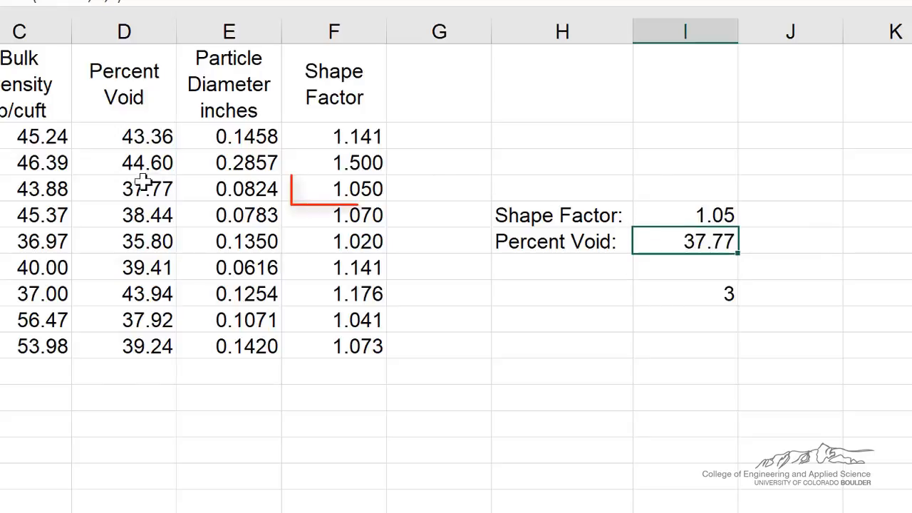
pyautogui.click(356, 188)
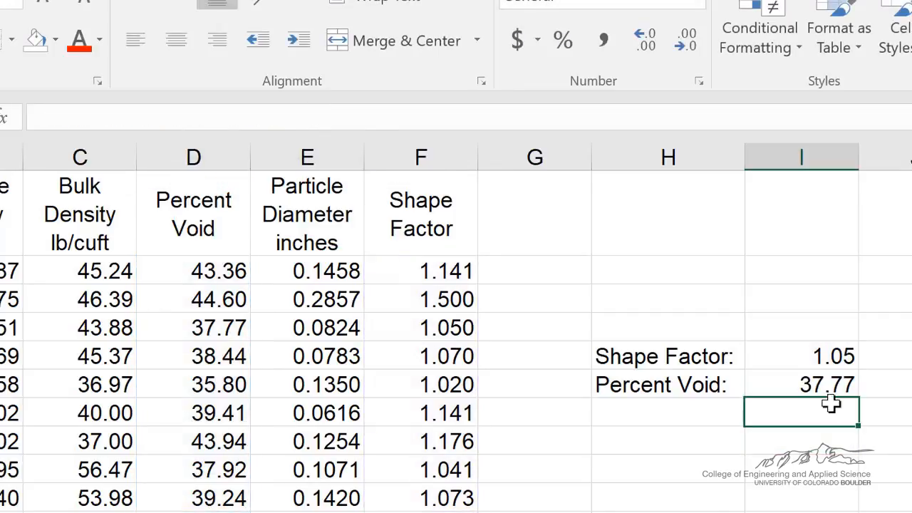
pyautogui.moveTo(778, 320)
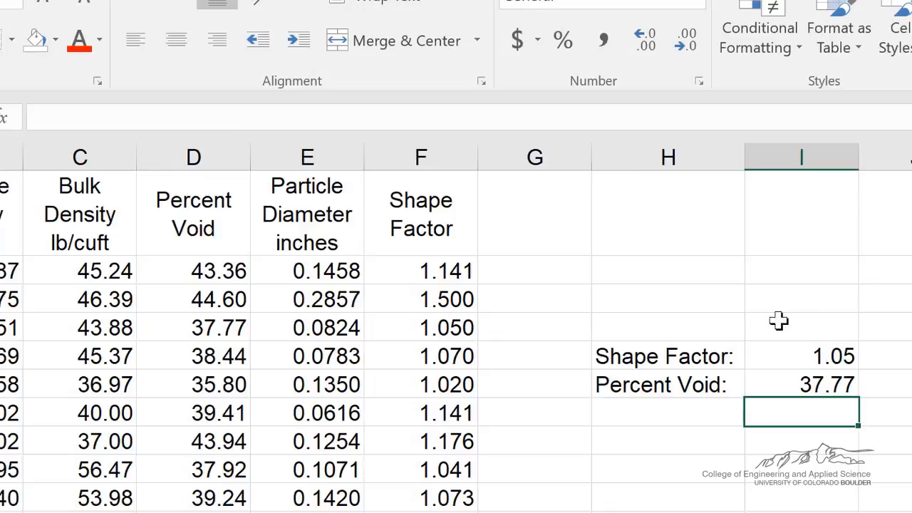